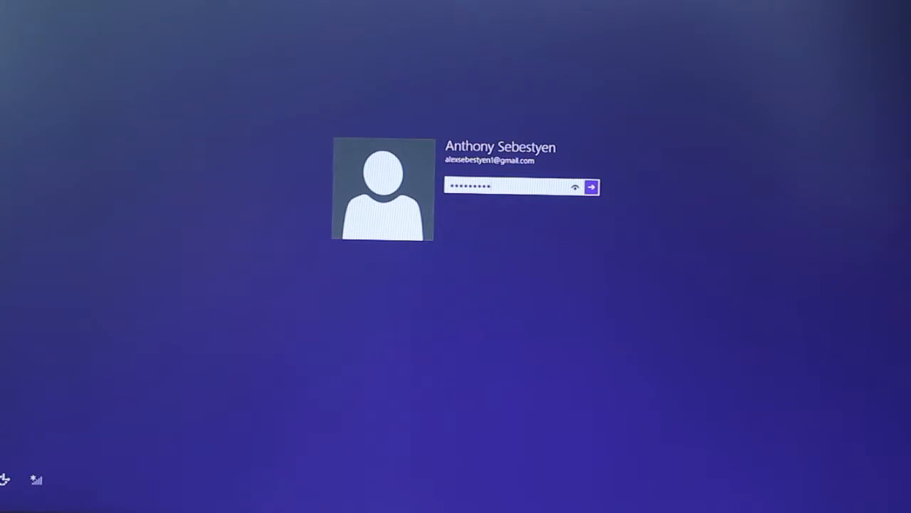
Step: Submit the password and sign in to reach the Windows 8 desktop
{"action": "left_click", "coordinate": [591, 188]}
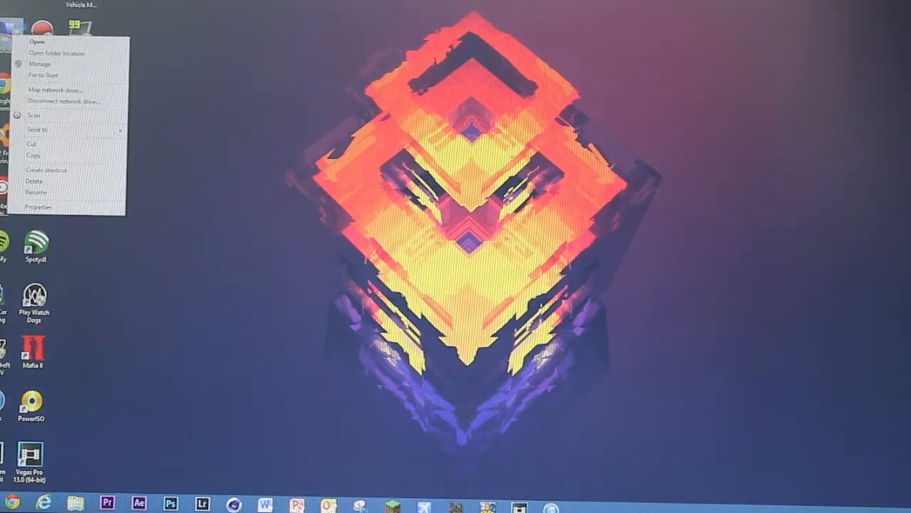
{"action": "left_click", "coordinate": [327, 211]}
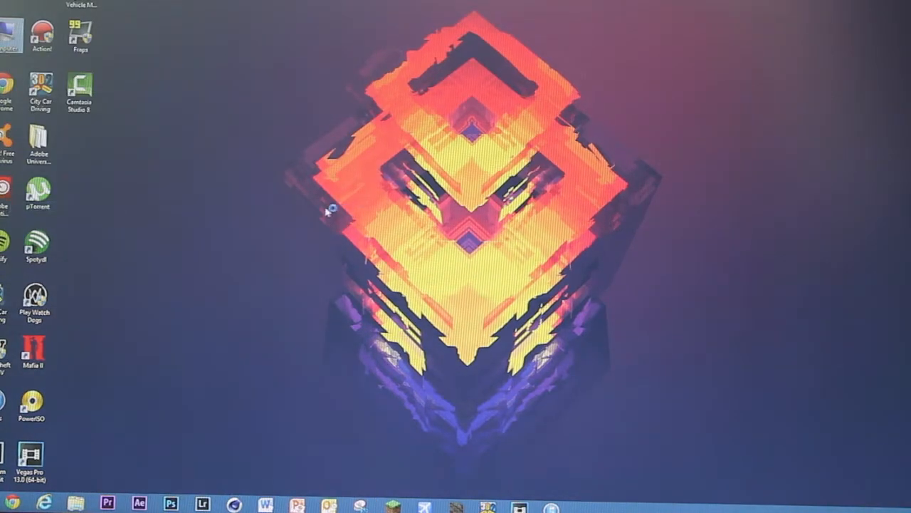